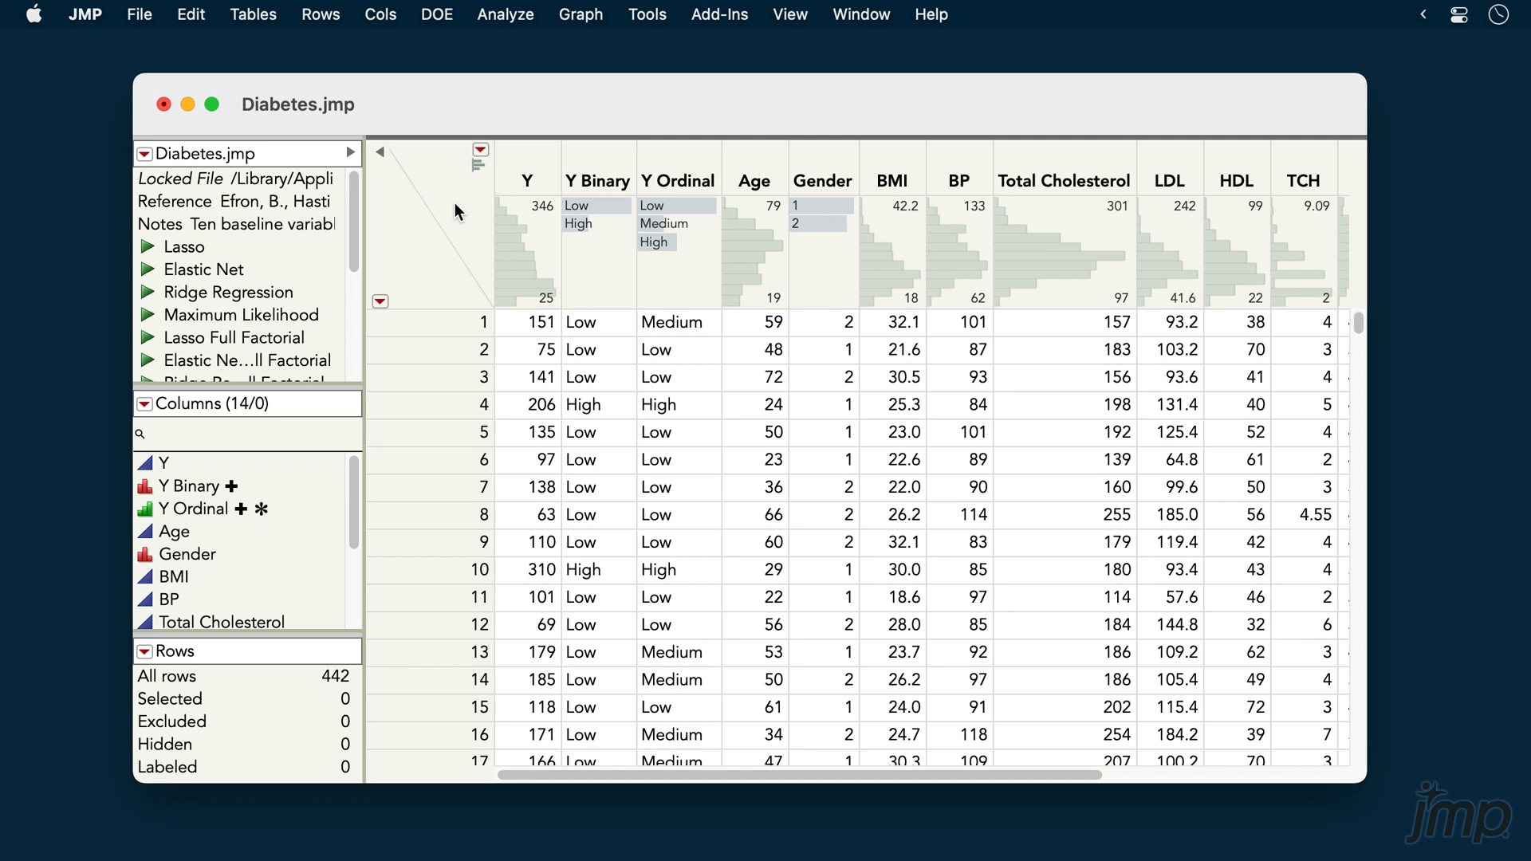
Run Naive Bayes with Age–Glucose as factors, Y Binary as response, and Validation as validation column
click(596, 180)
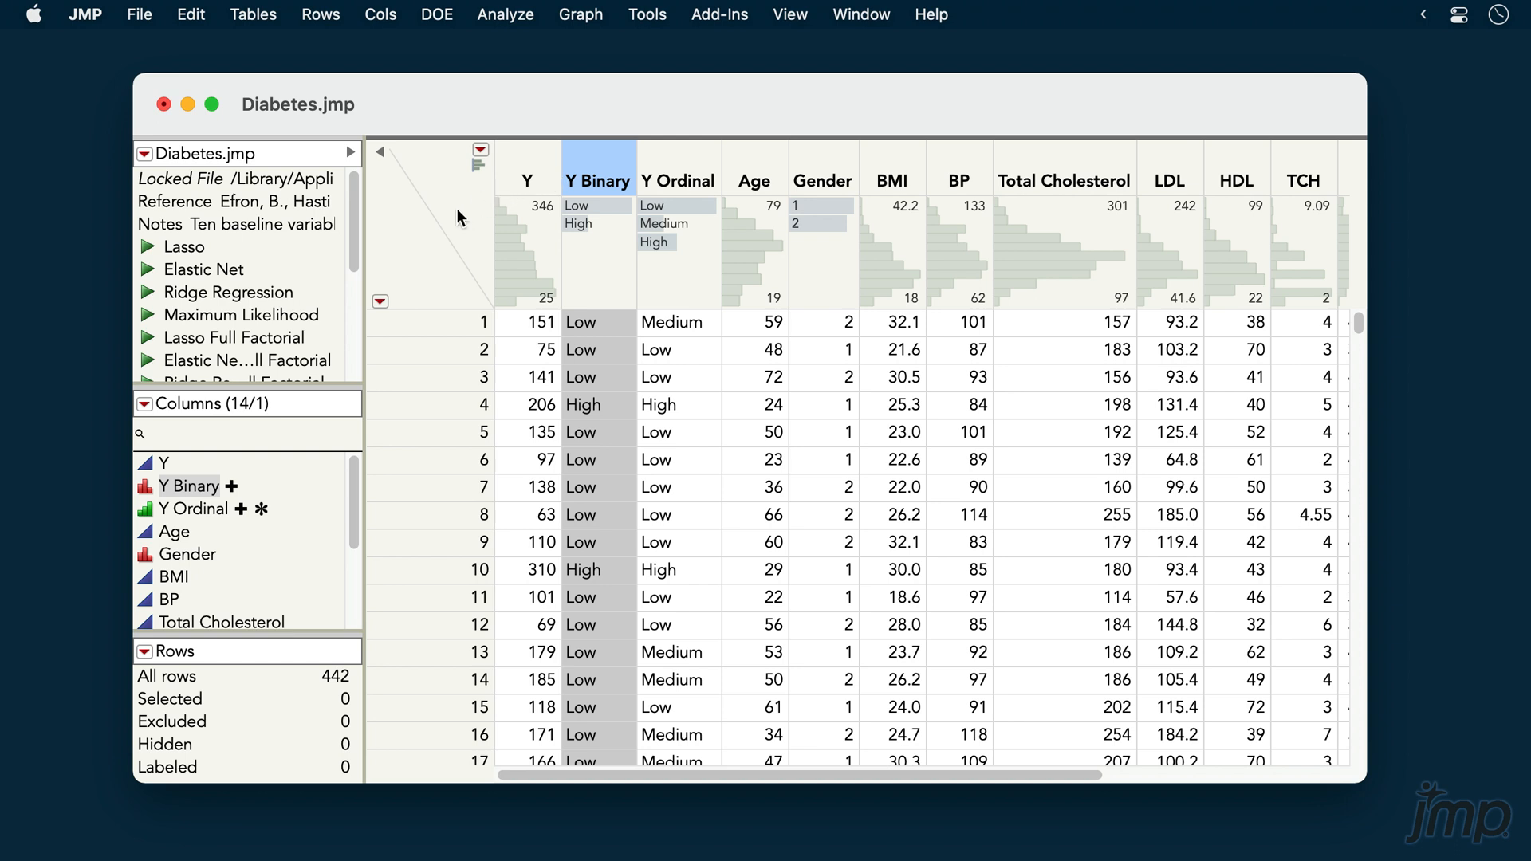
click(595, 169)
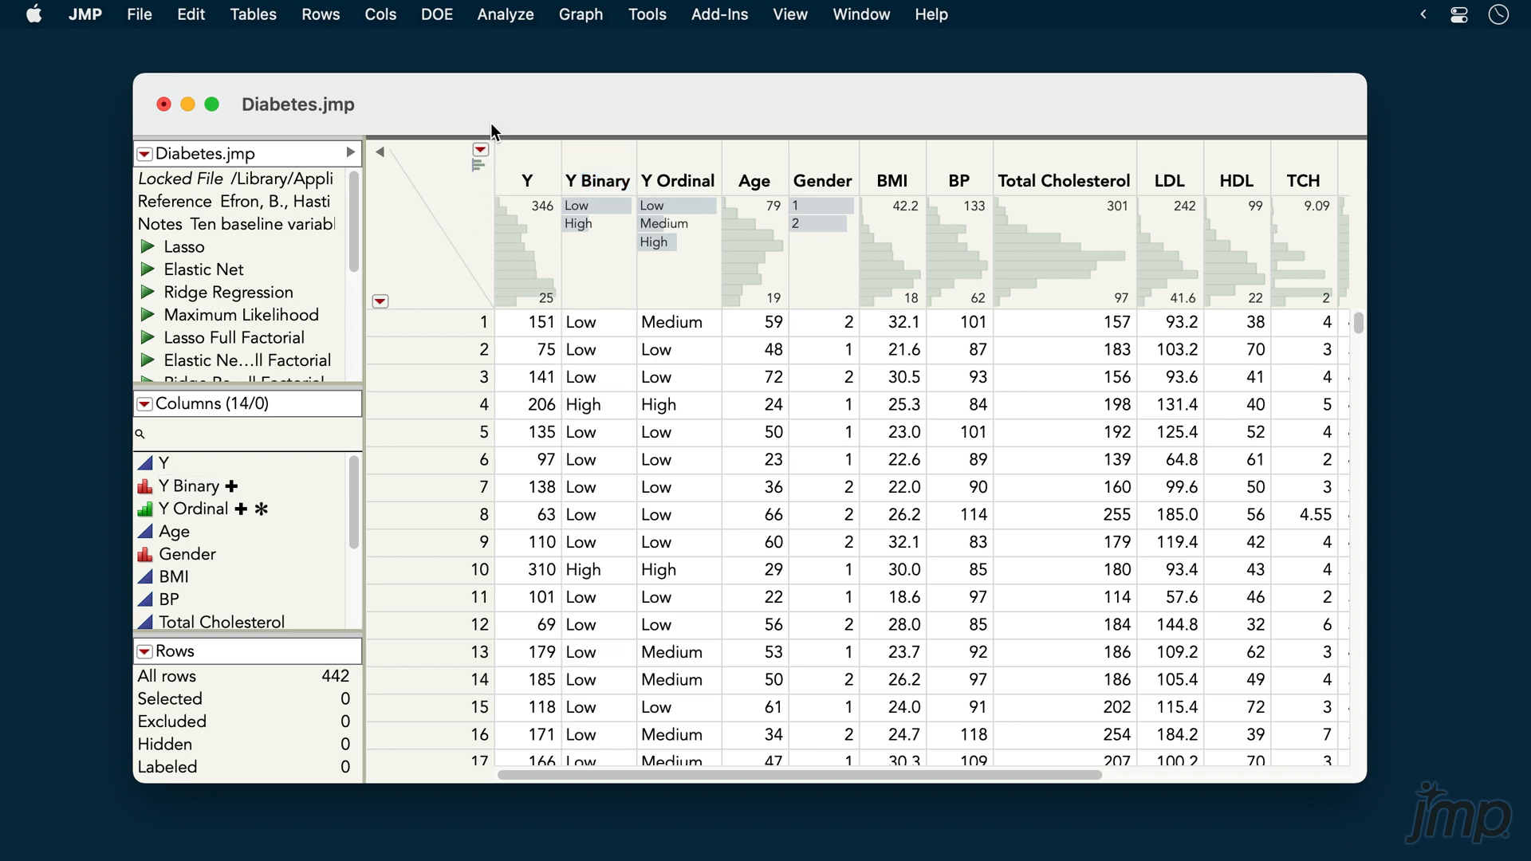
click(504, 13)
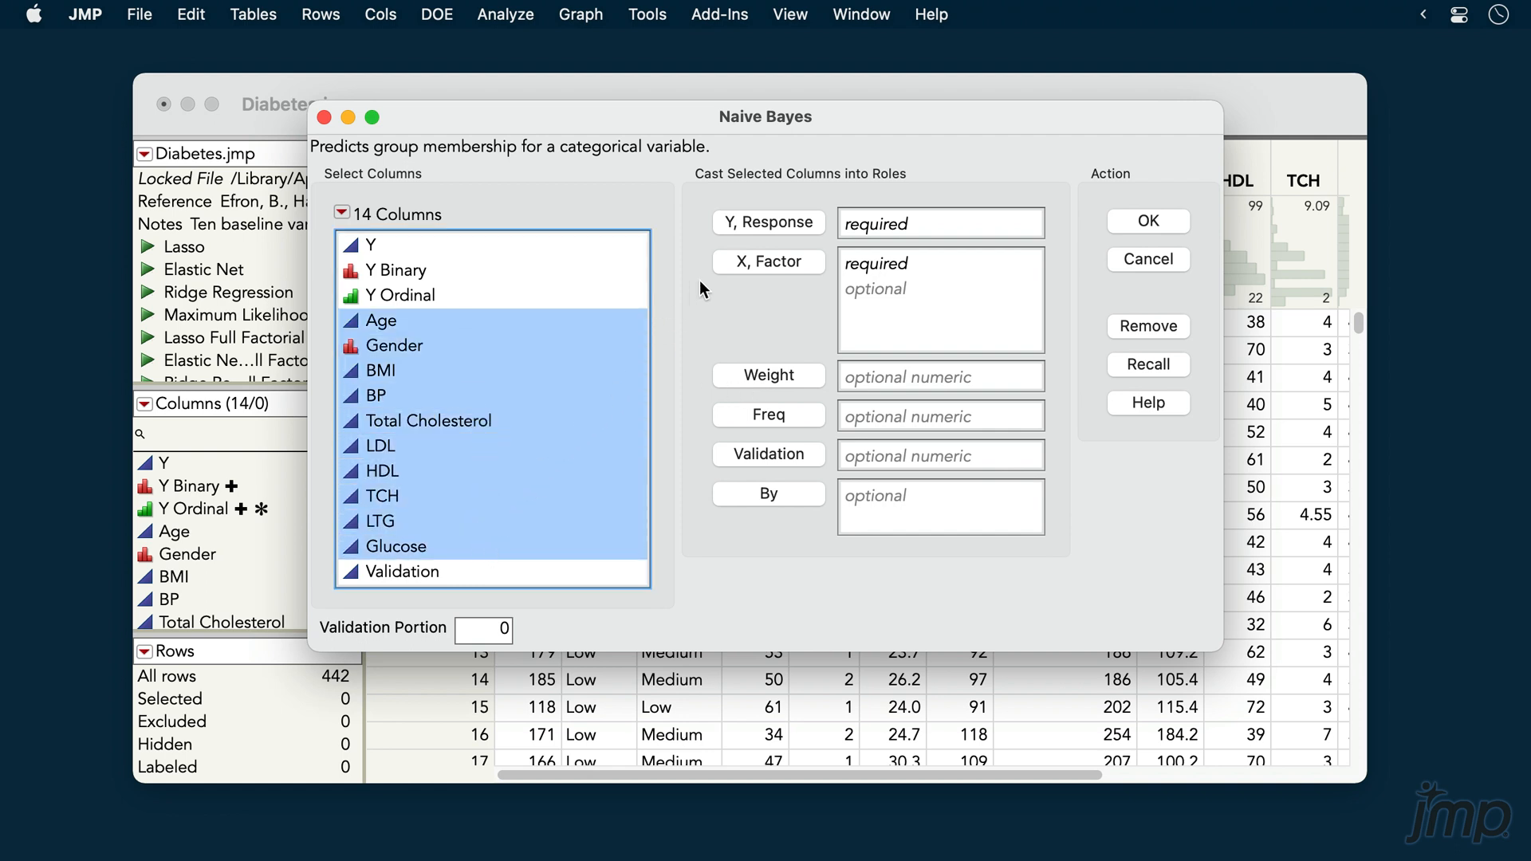
click(768, 261)
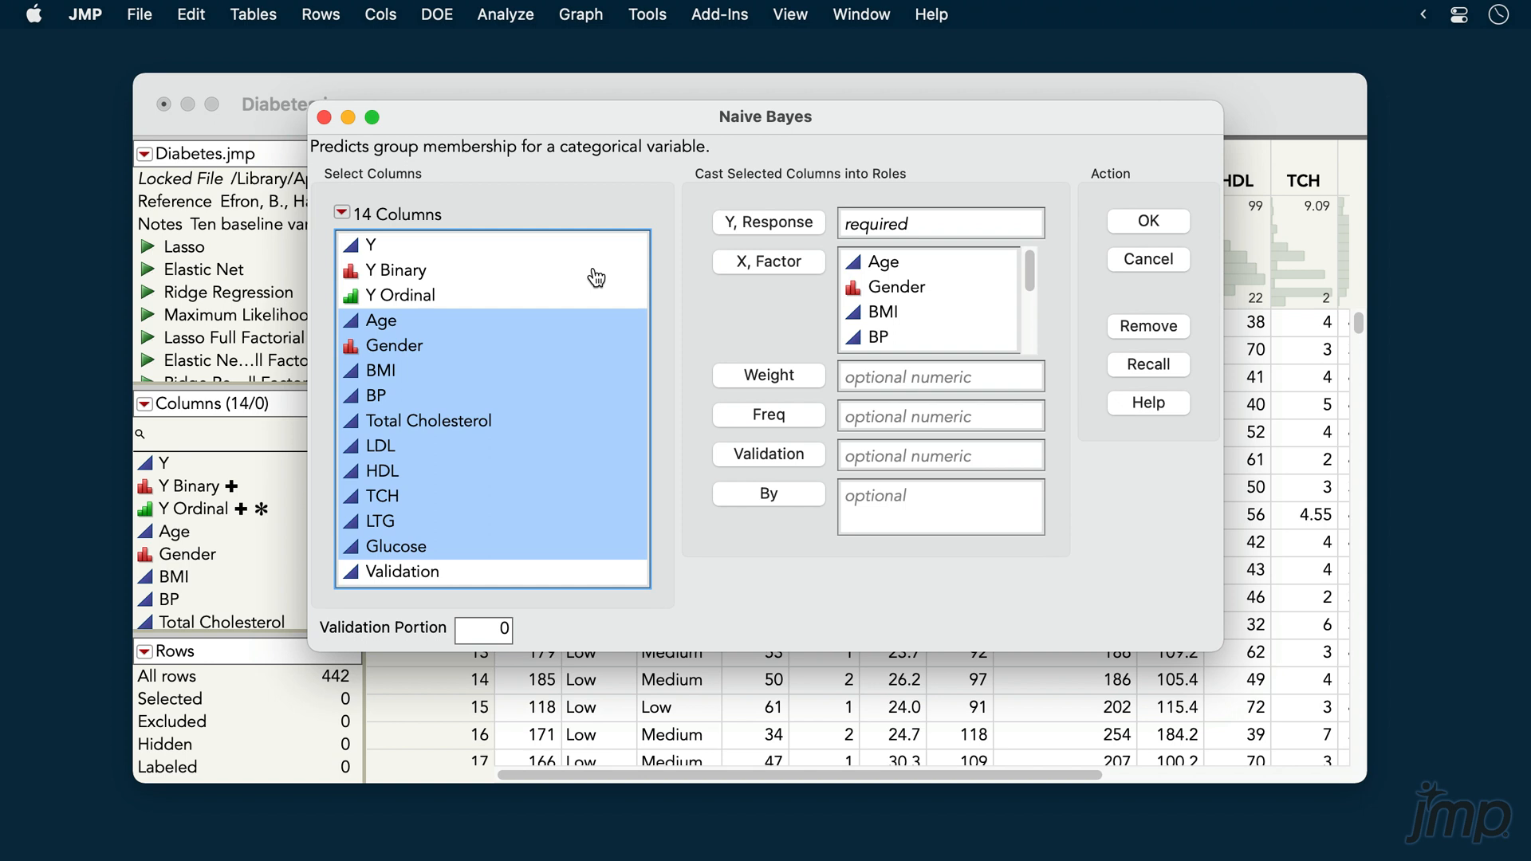
click(767, 222)
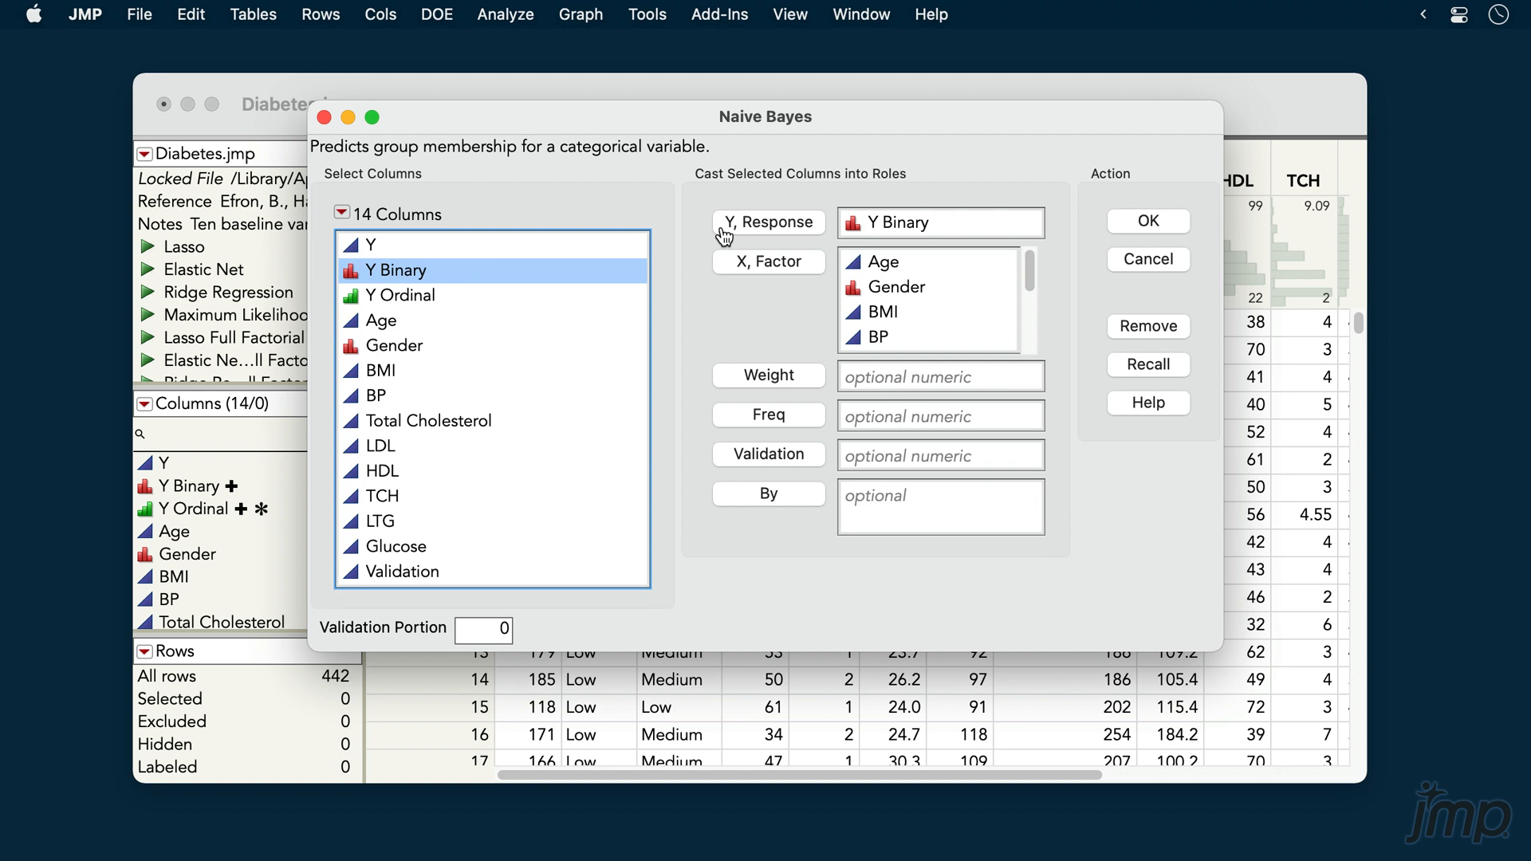
mouse_move(575, 544)
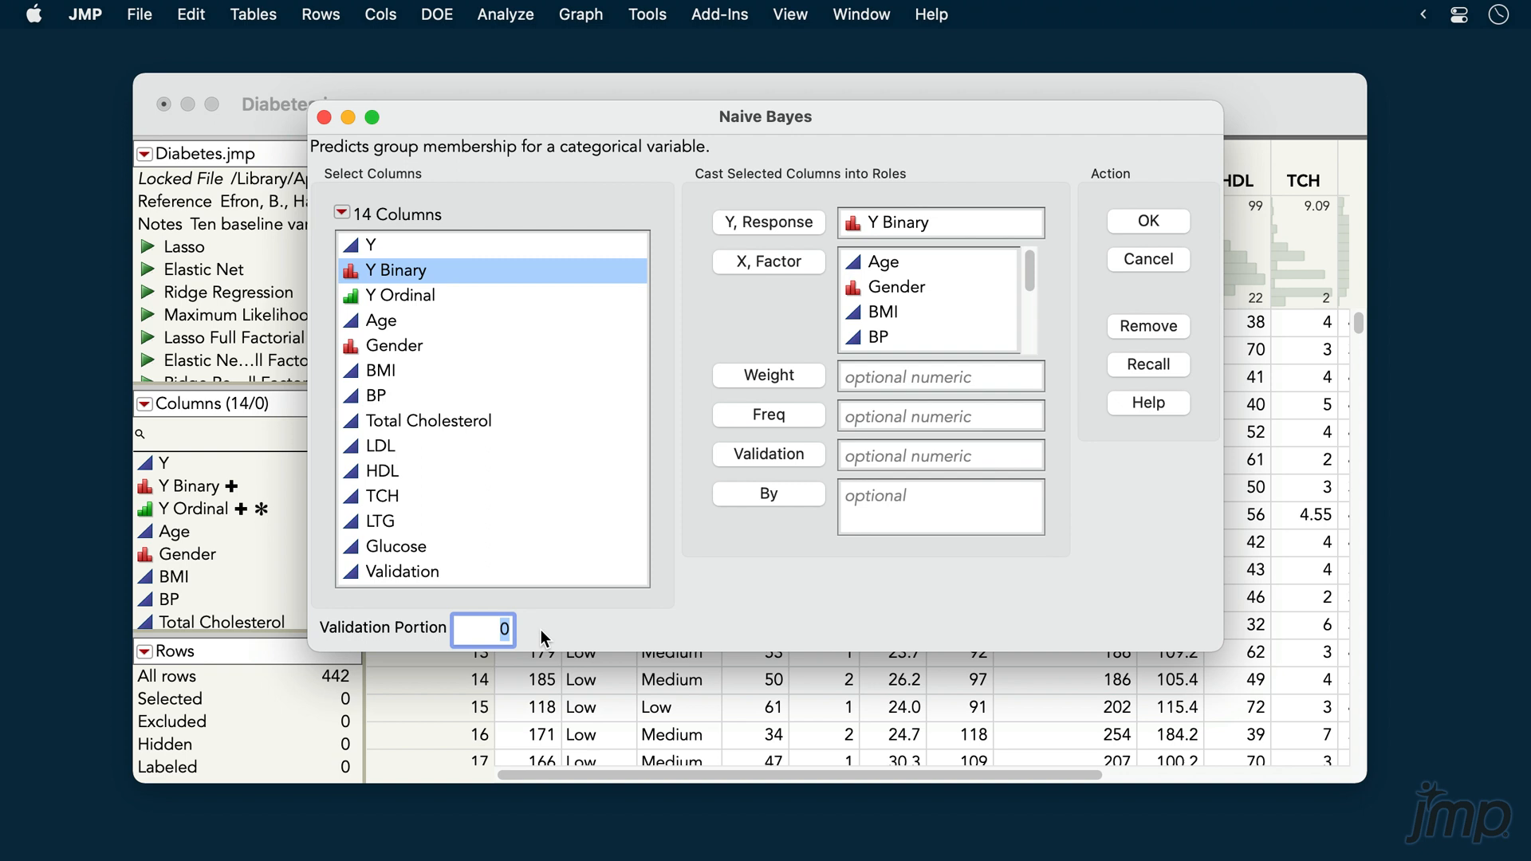
click(403, 570)
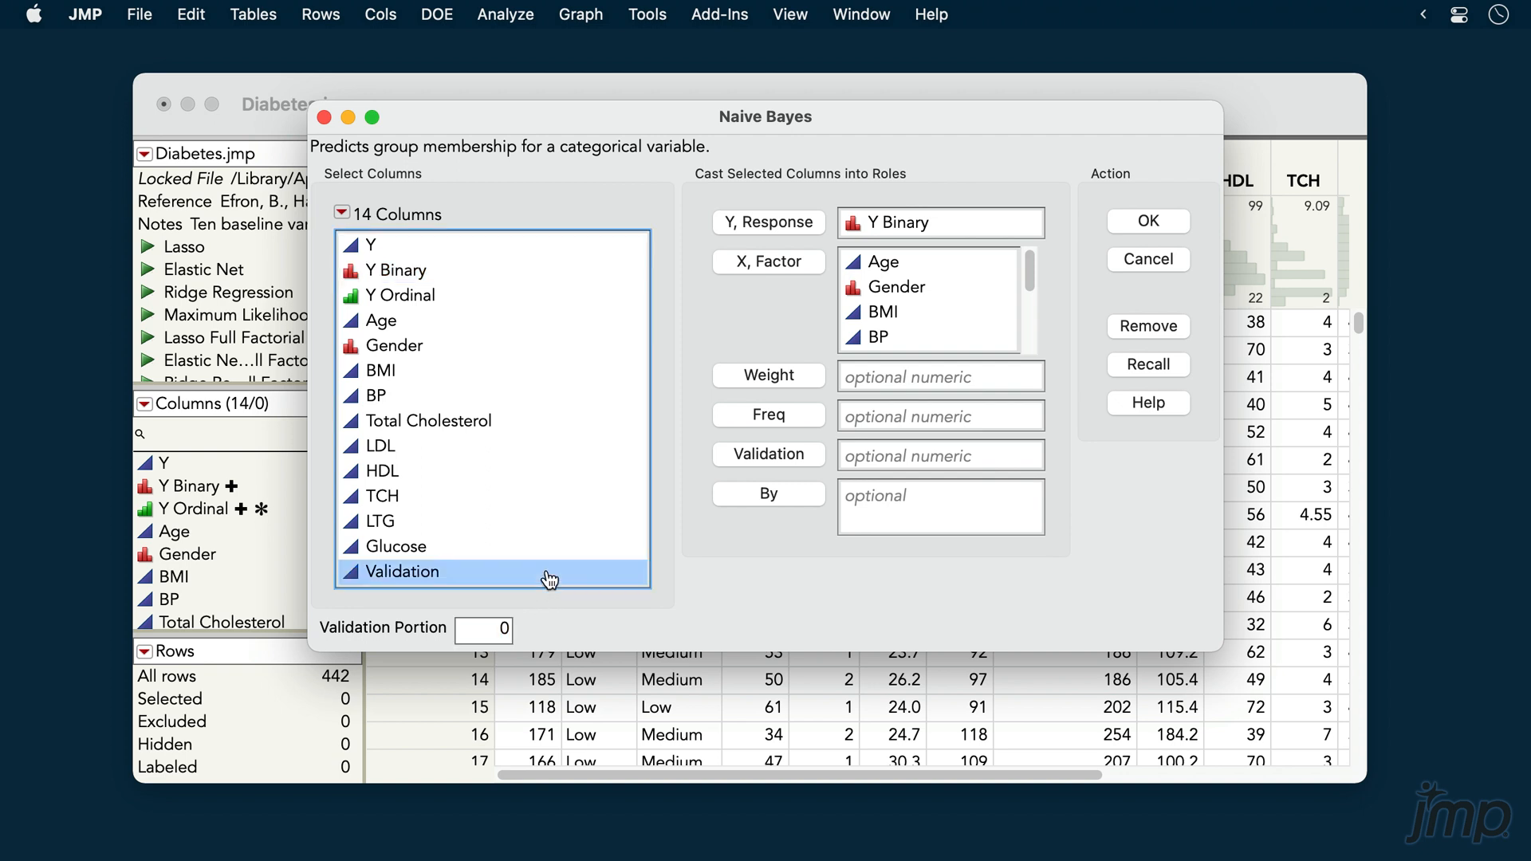
click(769, 453)
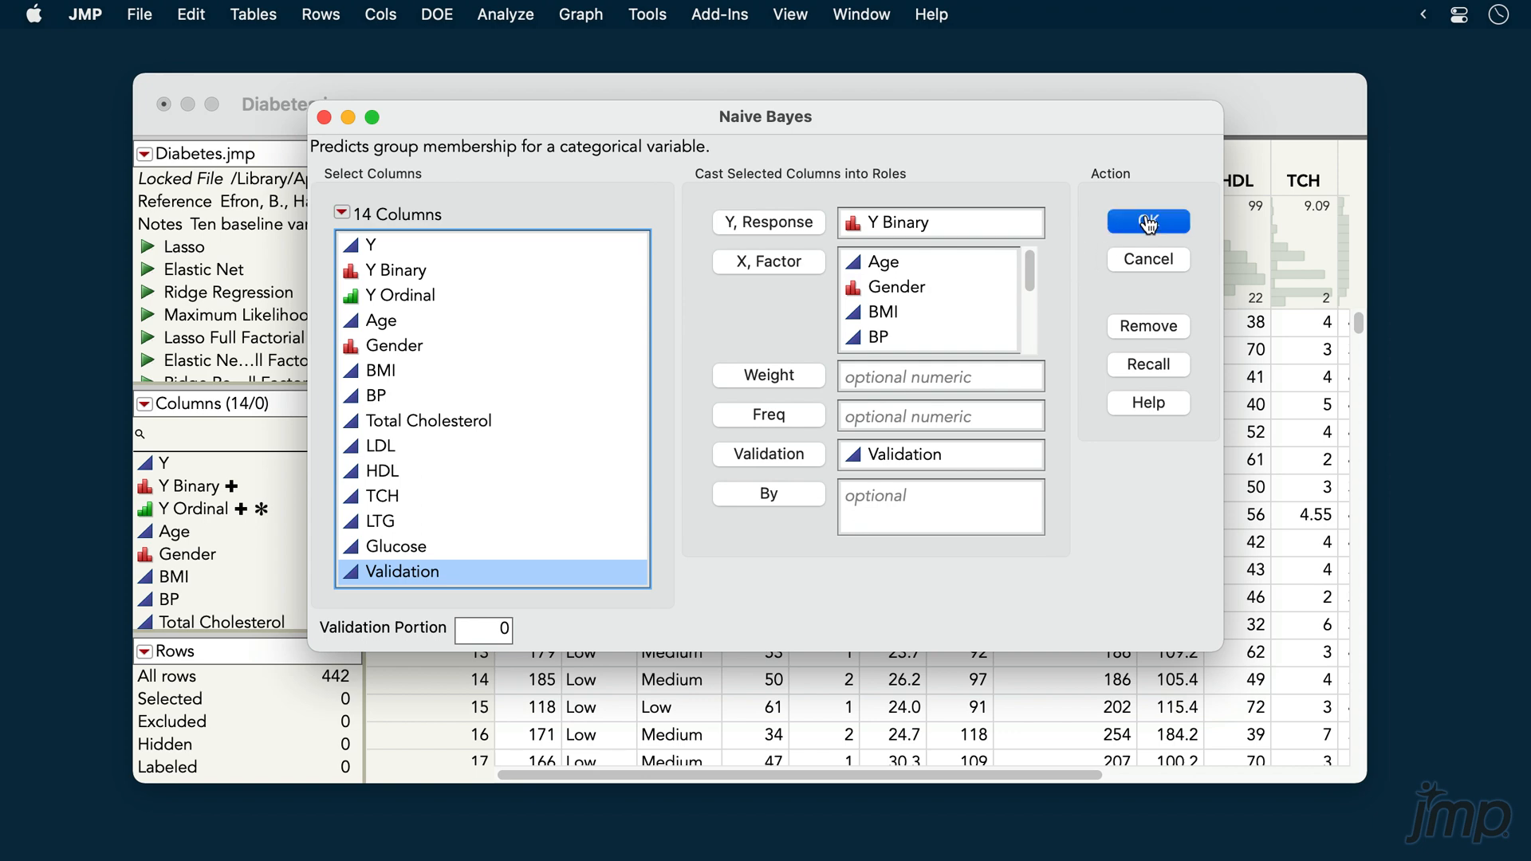
click(1147, 221)
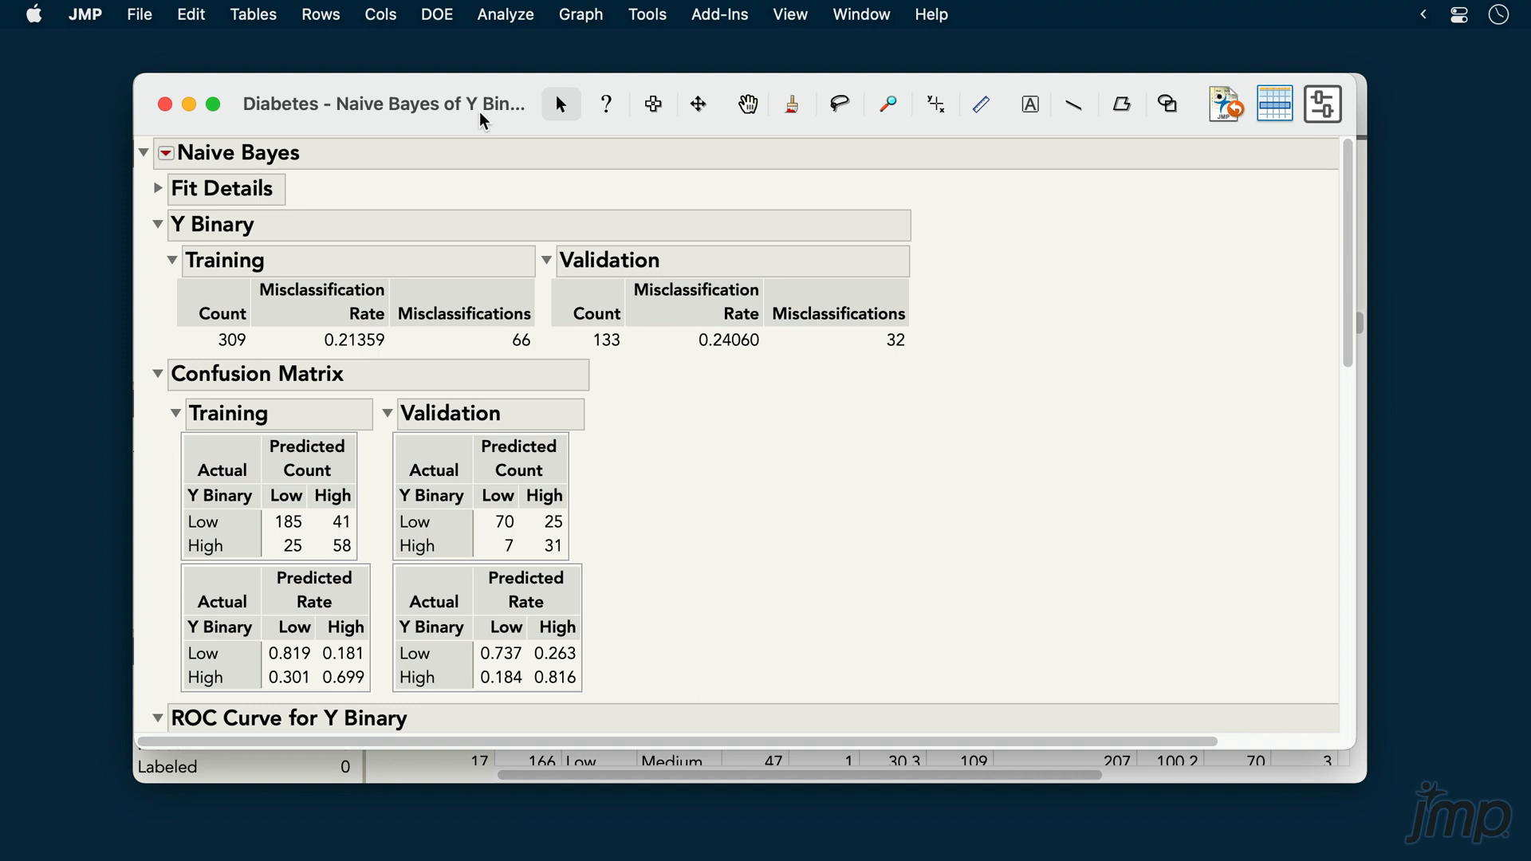
Focus the Naive Bayes report and expand its Fit Details outline
click(158, 187)
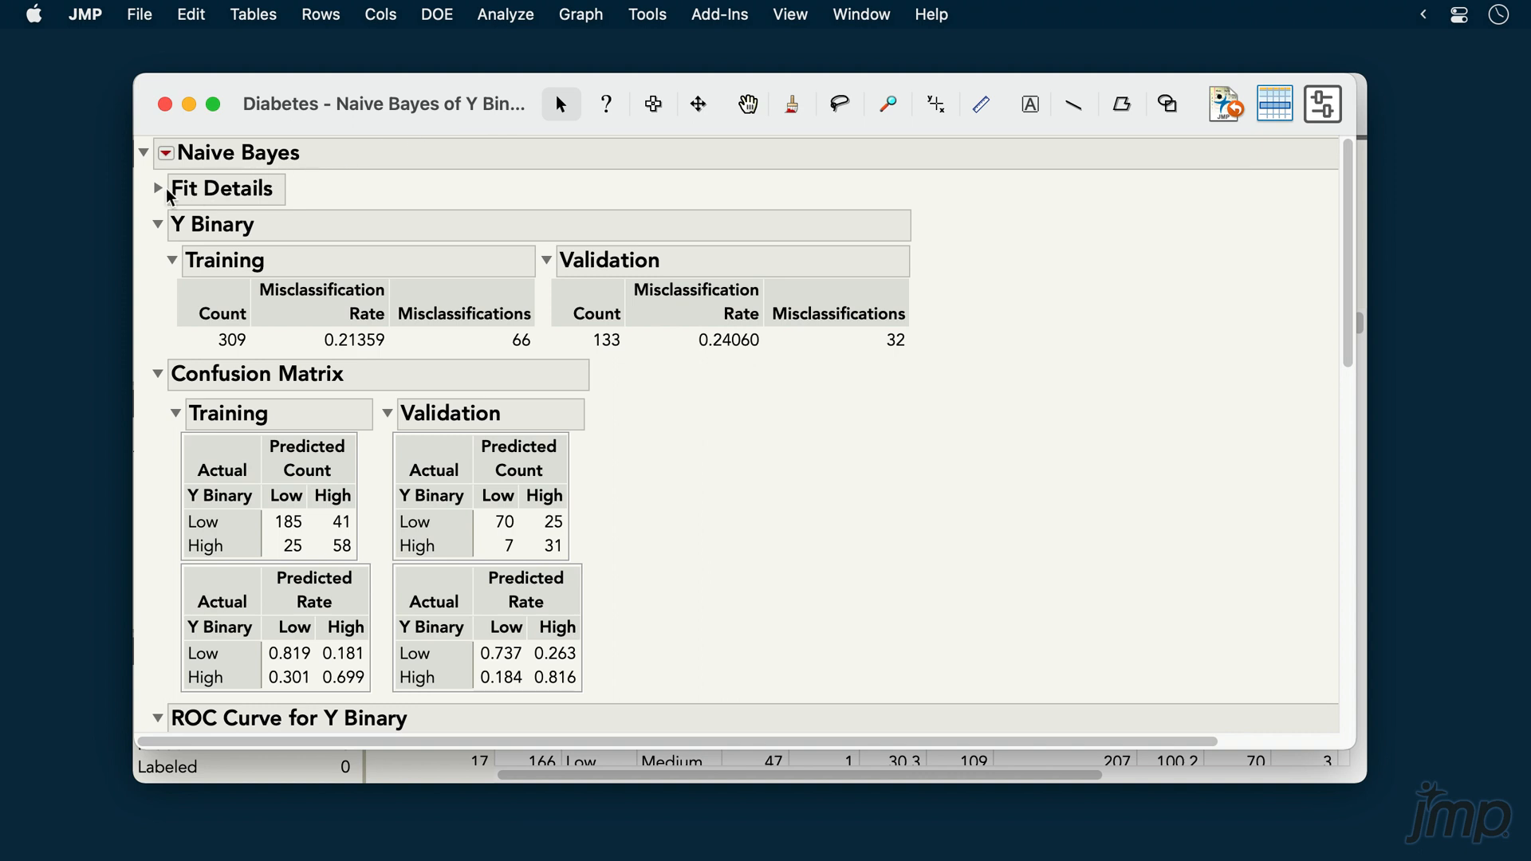
click(157, 188)
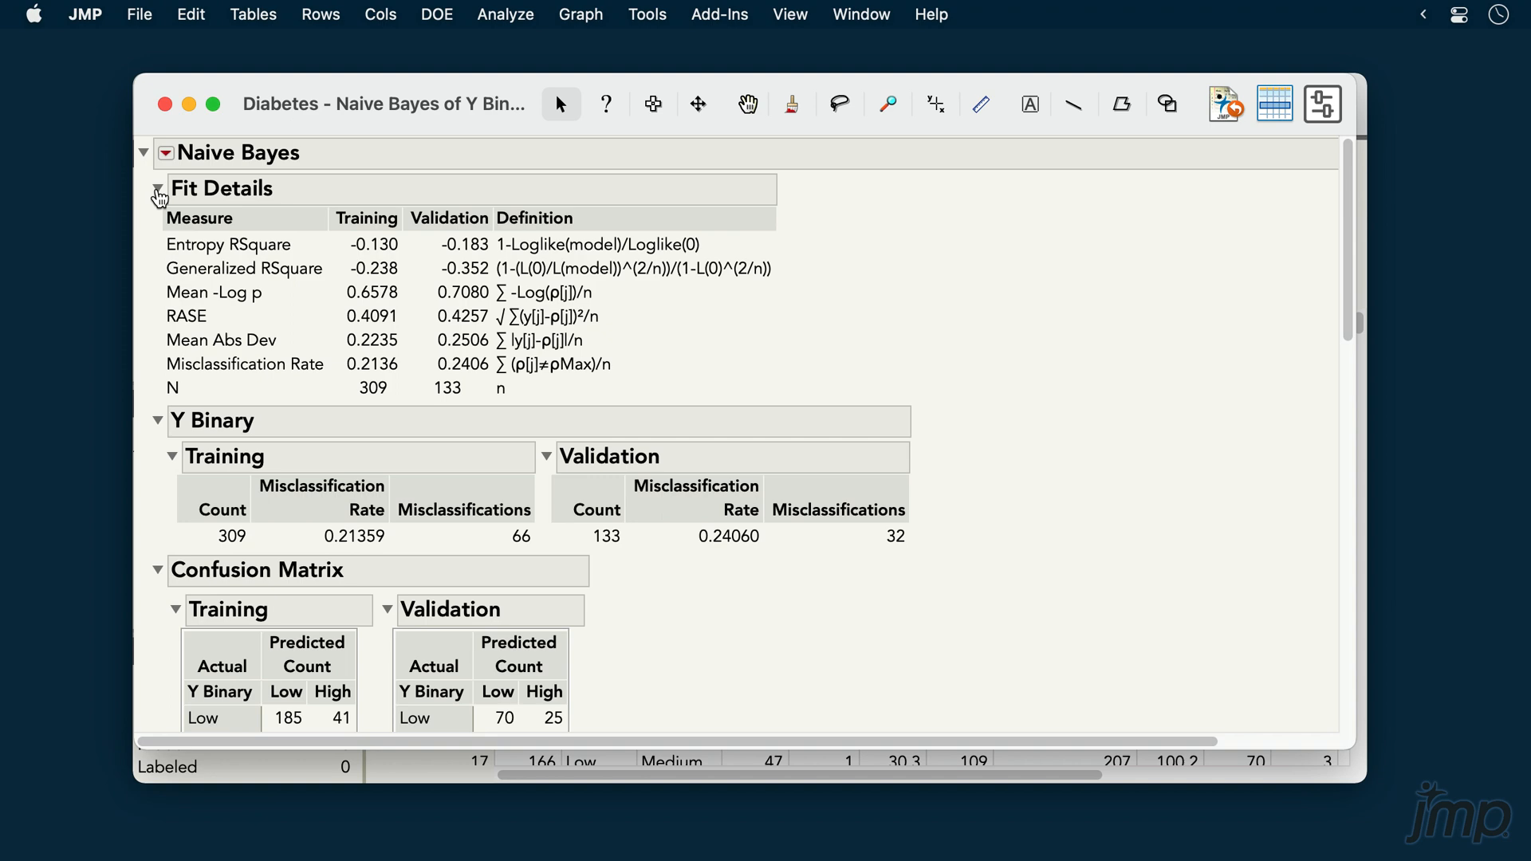
Collapse Fit Details and scroll down to the ROC and lift curves
click(157, 187)
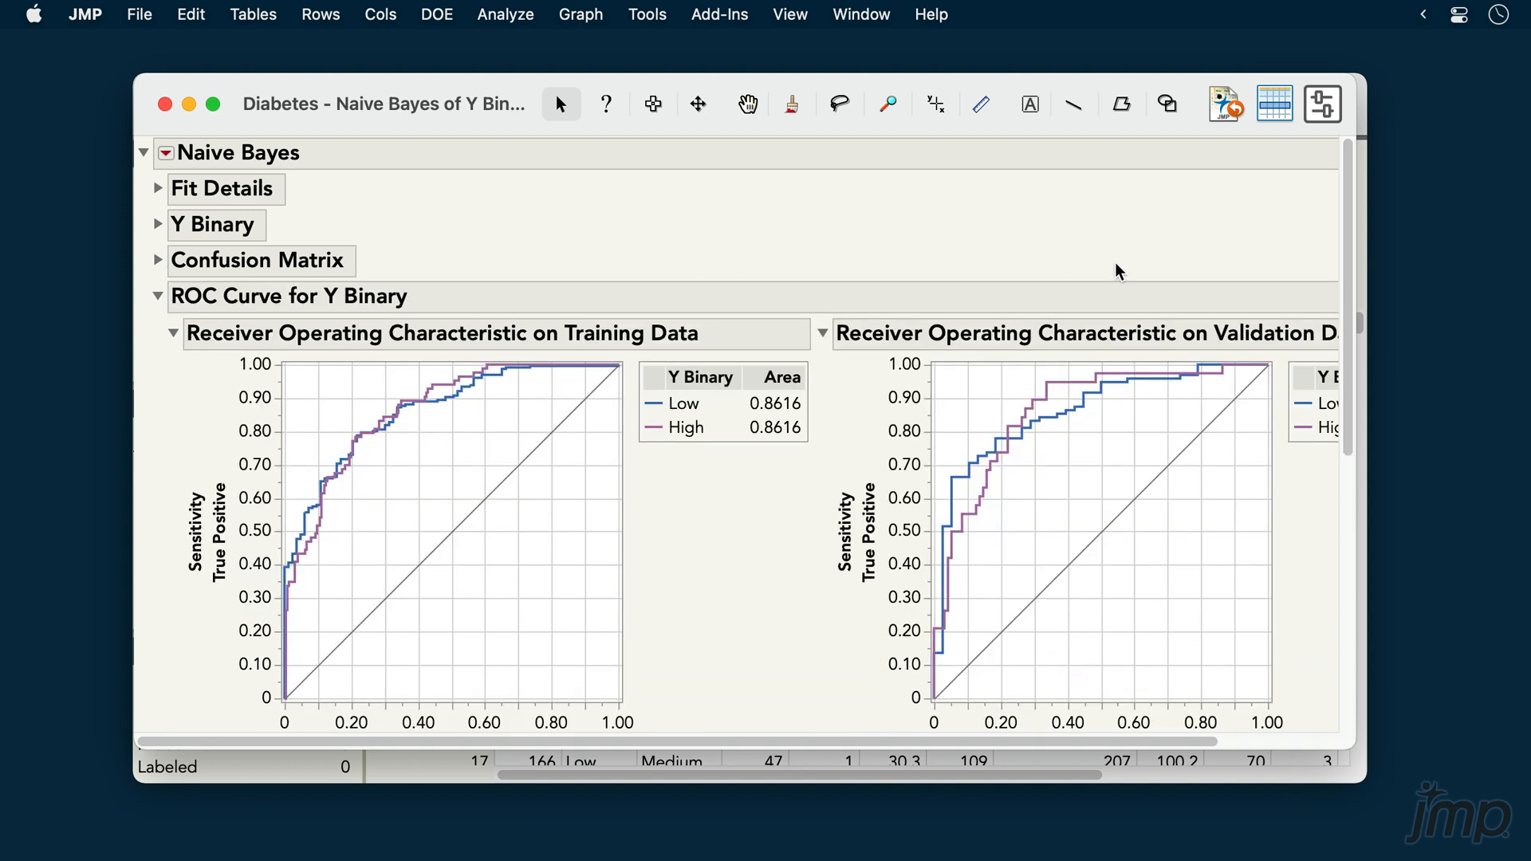
scroll(down, 3)
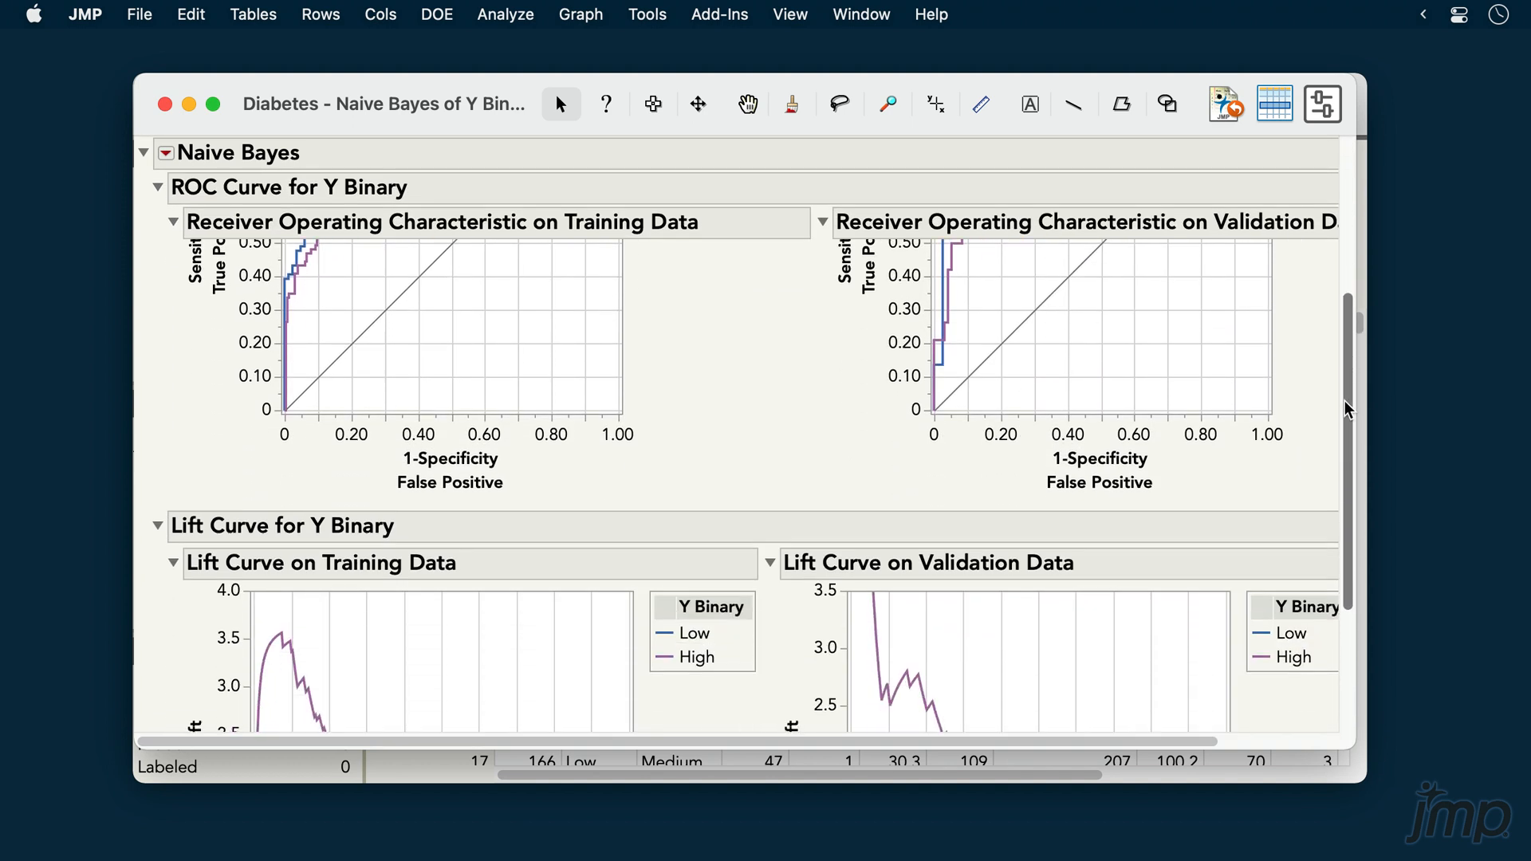
scroll(down, 3)
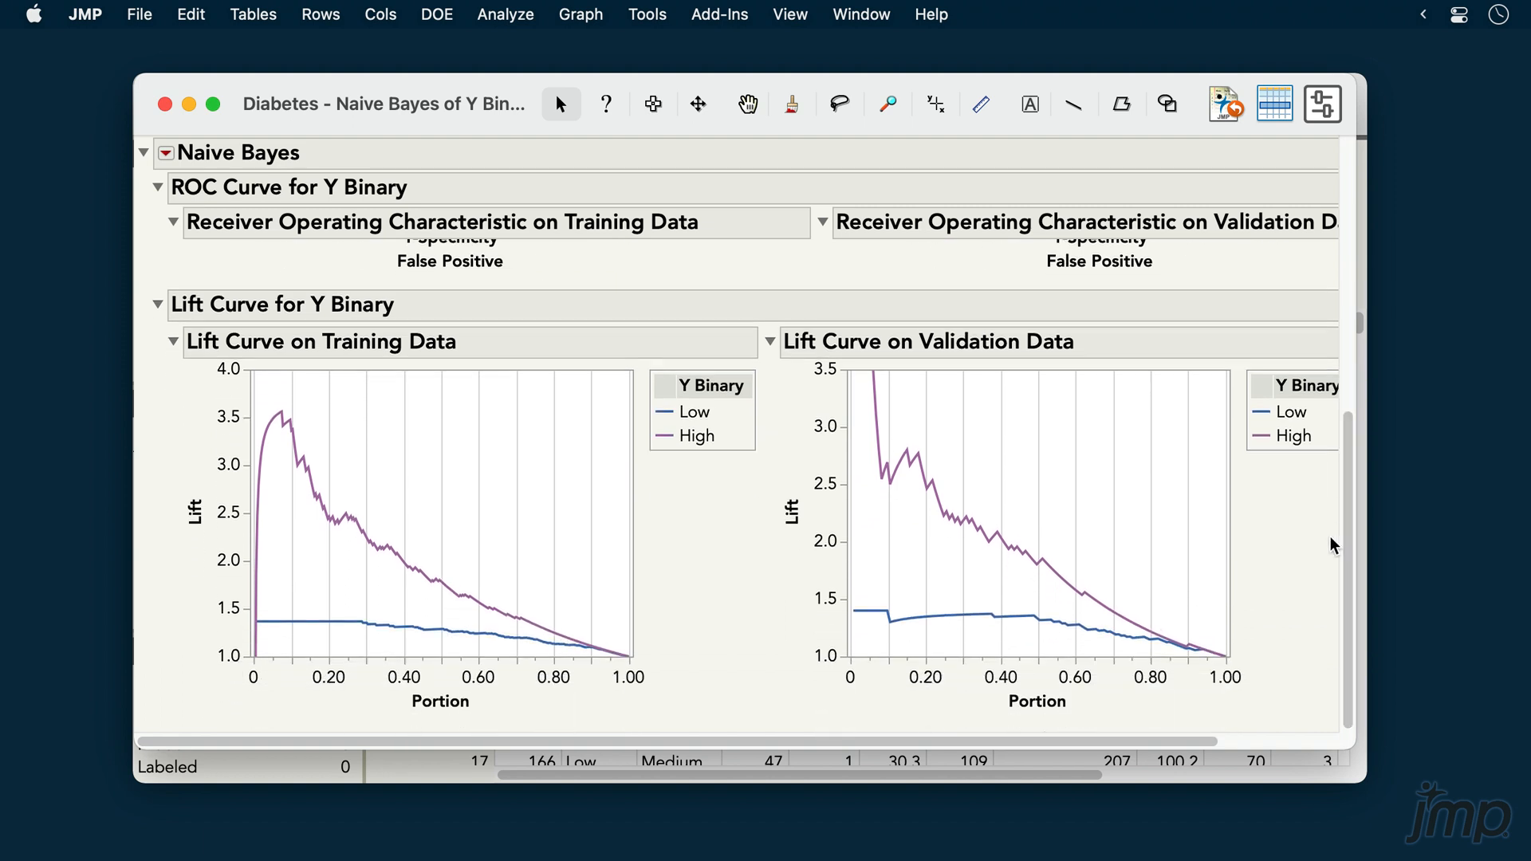
mouse_move(527, 325)
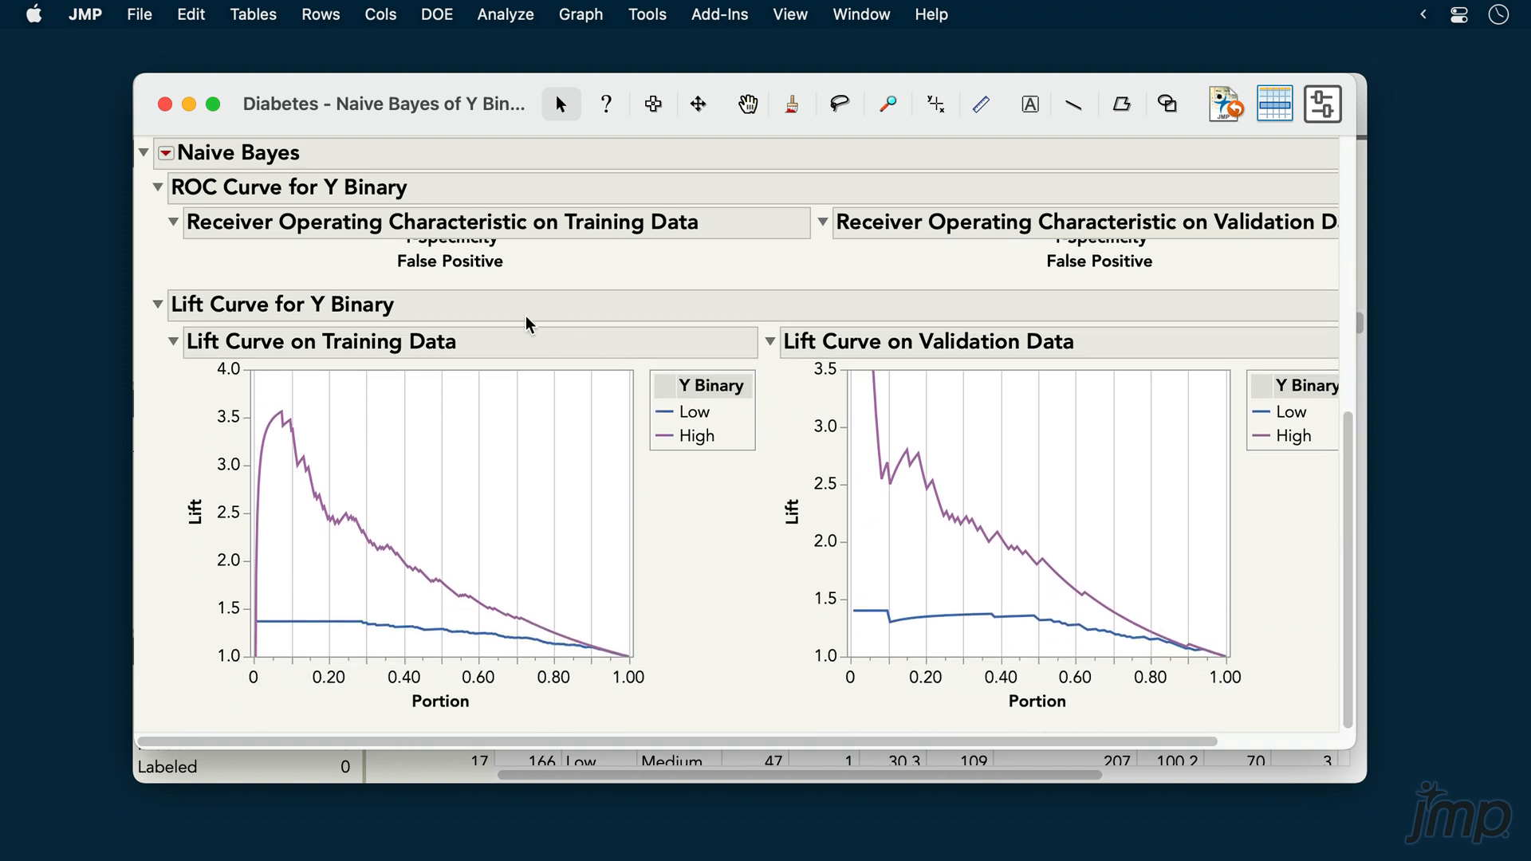
Add a Prediction Profiler via the Naive Bayes red triangle menu, then reopen that menu
click(166, 152)
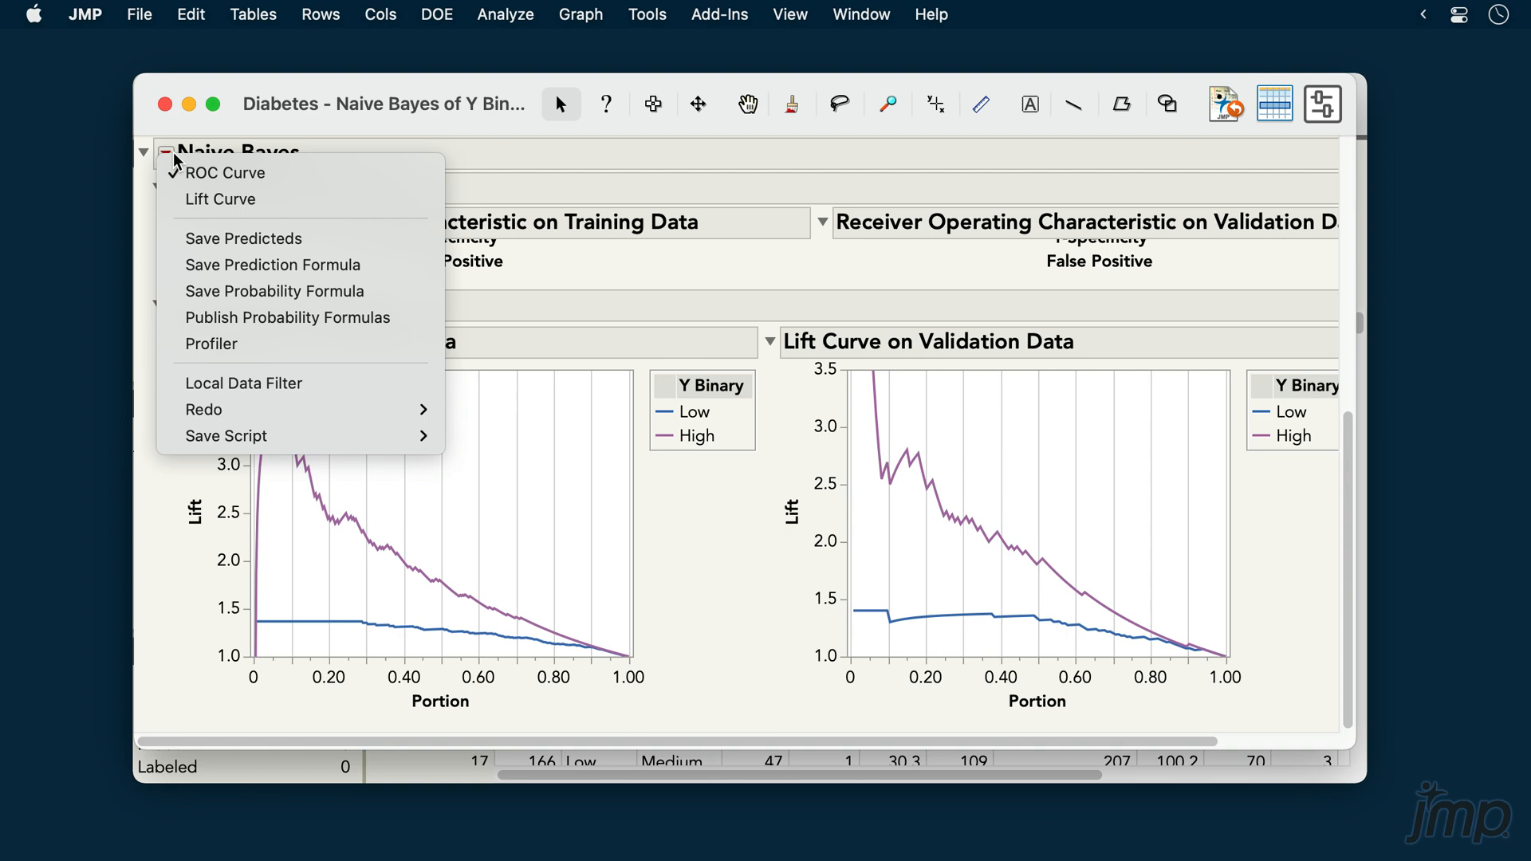
click(210, 344)
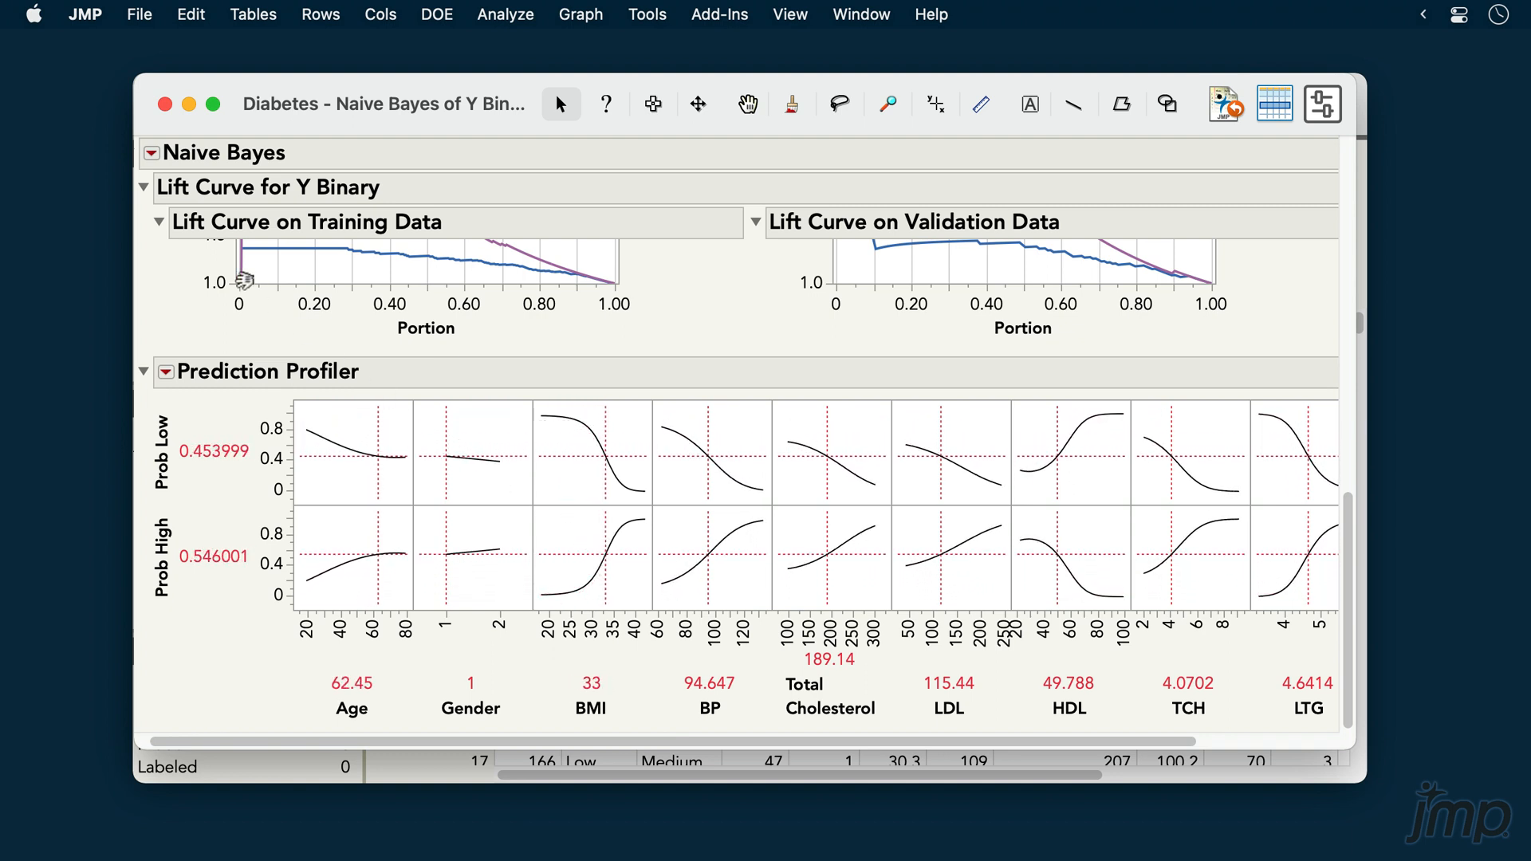
click(152, 153)
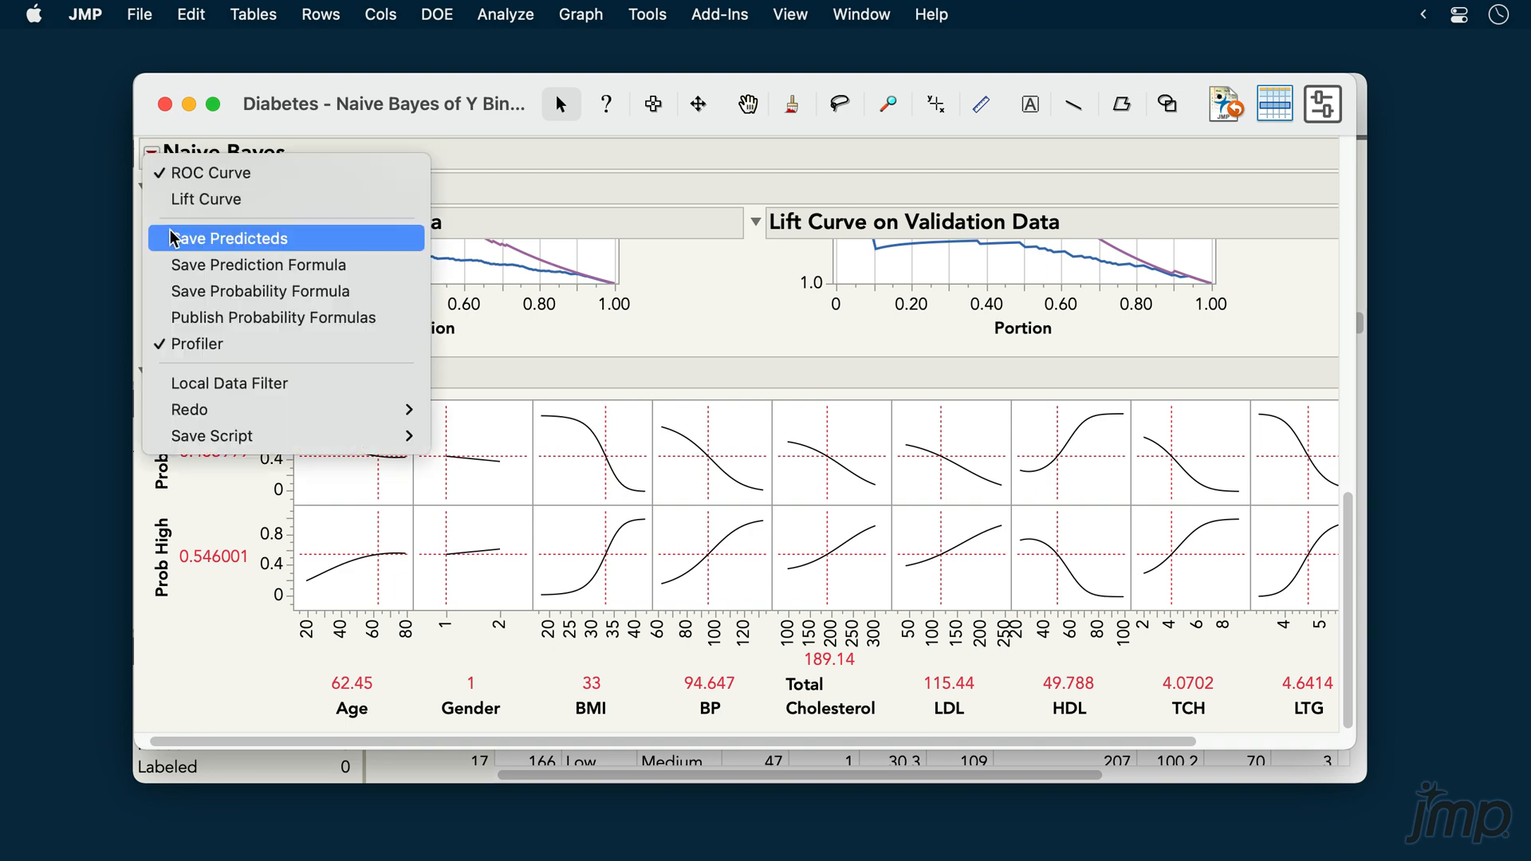